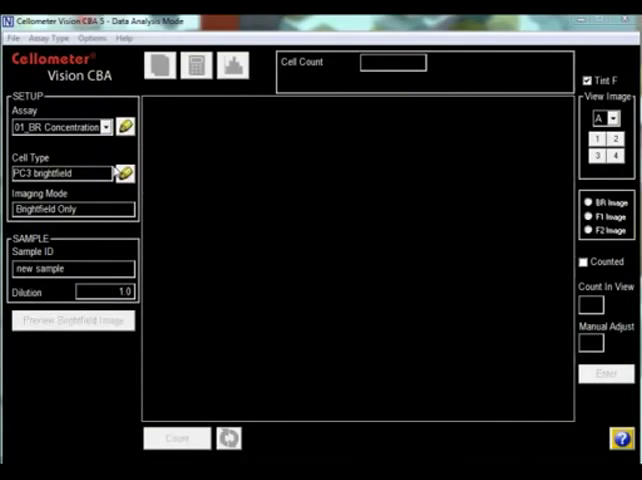
# Step: Choose the CBA Caspase Activity assay with Active Caspase cell type
pyautogui.click(104, 127)
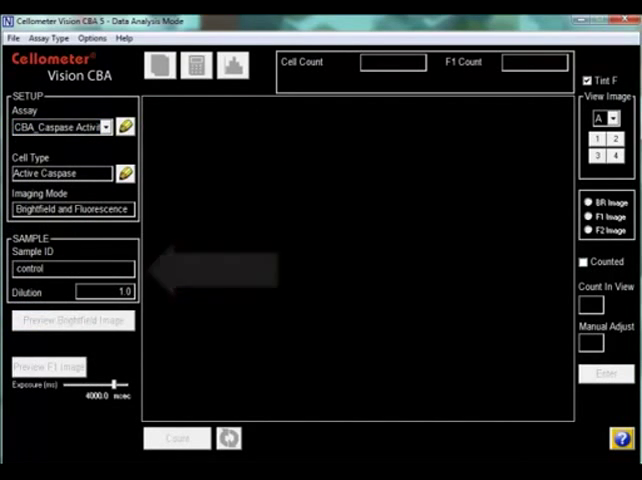
# Step: Display the control sample's counting results report, mean diameter 9.9 µm
pyautogui.click(177, 438)
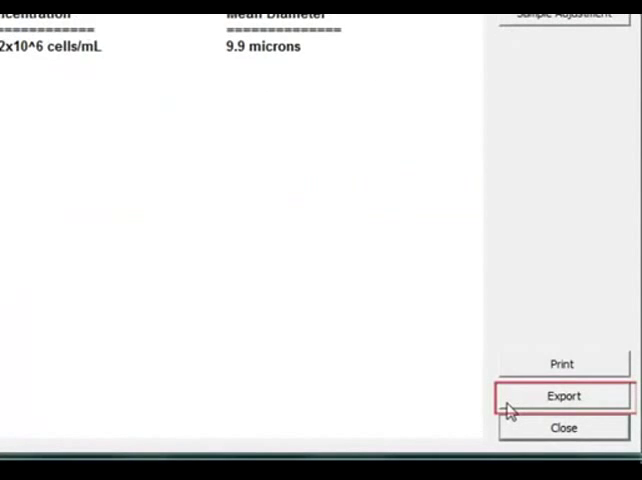
pyautogui.click(563, 396)
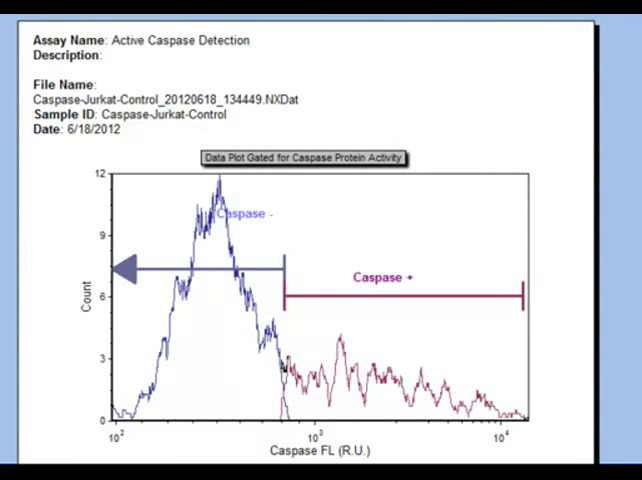
# Step: Scroll through the exported Caspase-Jurkat-Control report to the 3196 total count
pyautogui.scroll(-3)
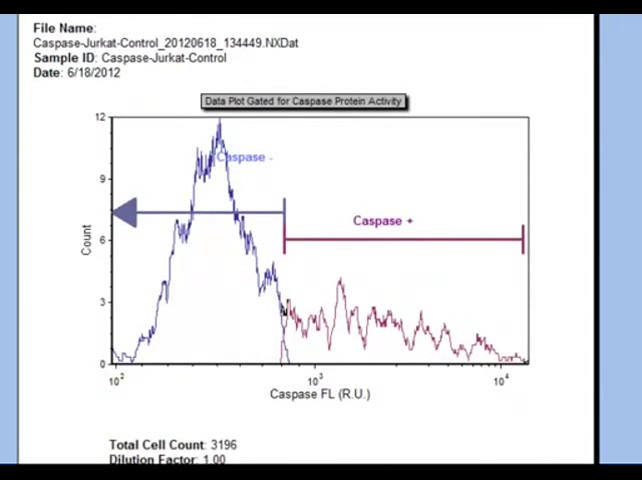
pyautogui.scroll(-3)
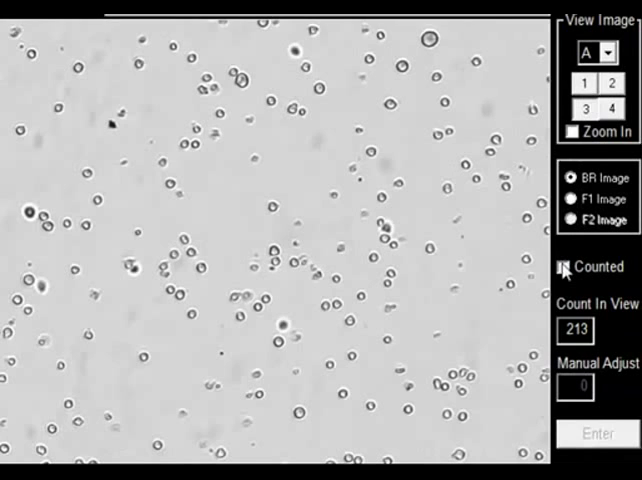
# Step: Outline counted cells and show the diameter histogram: 3196 cells, mean 9.9 µm
pyautogui.click(565, 267)
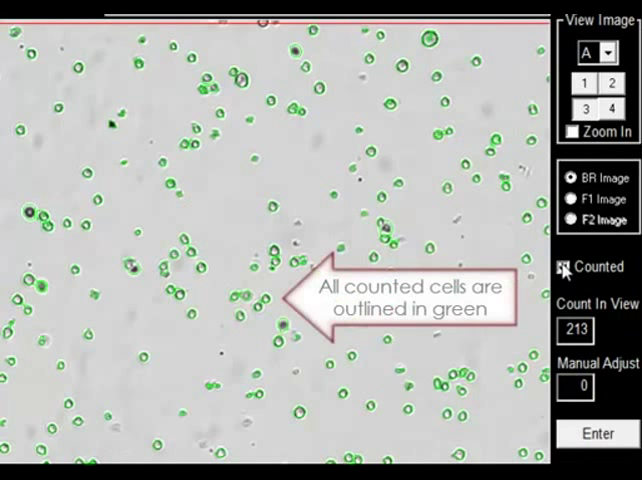
pyautogui.click(571, 199)
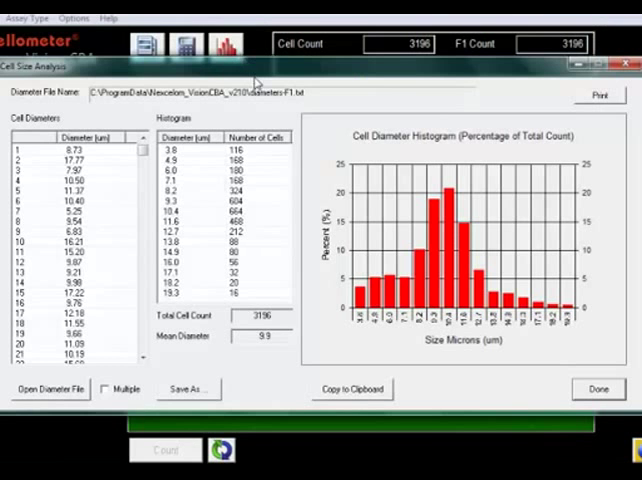
pyautogui.moveTo(547, 346)
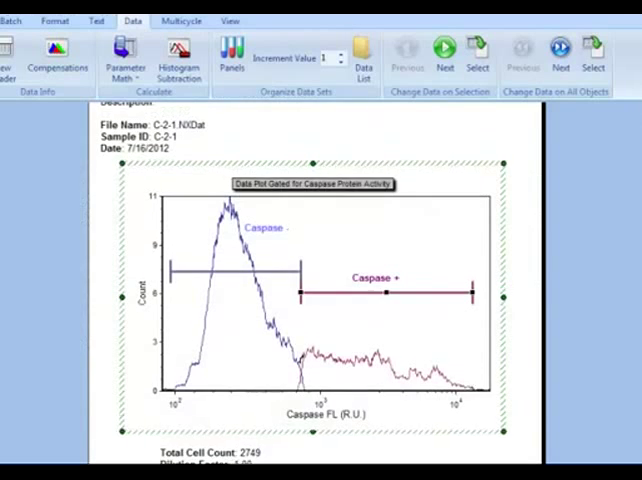
pyautogui.click(560, 52)
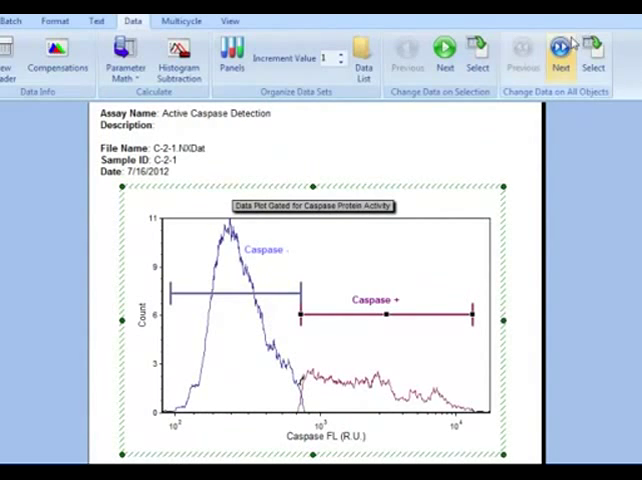
pyautogui.click(523, 55)
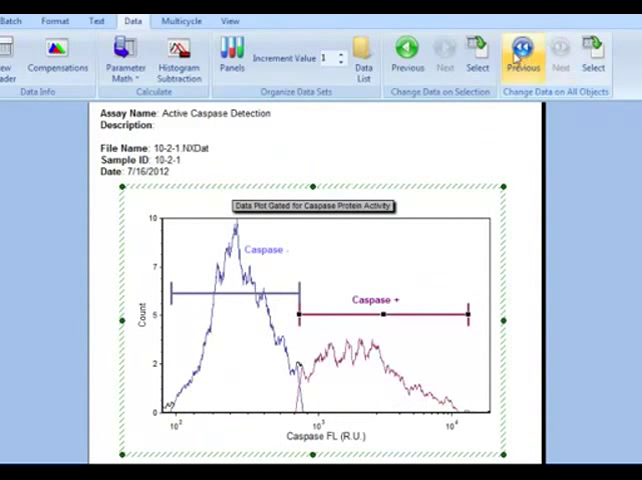
pyautogui.click(560, 50)
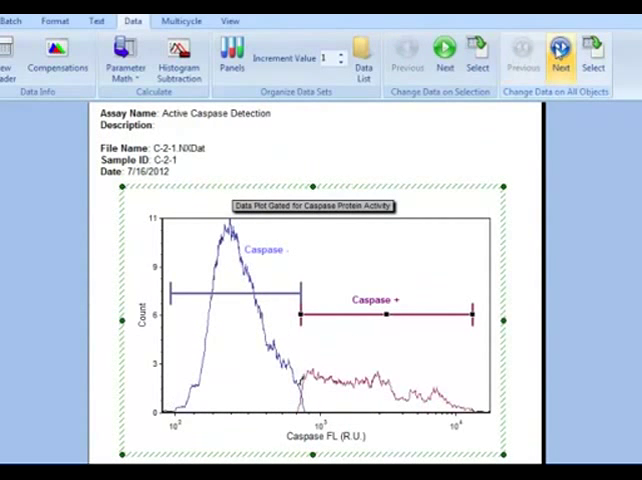